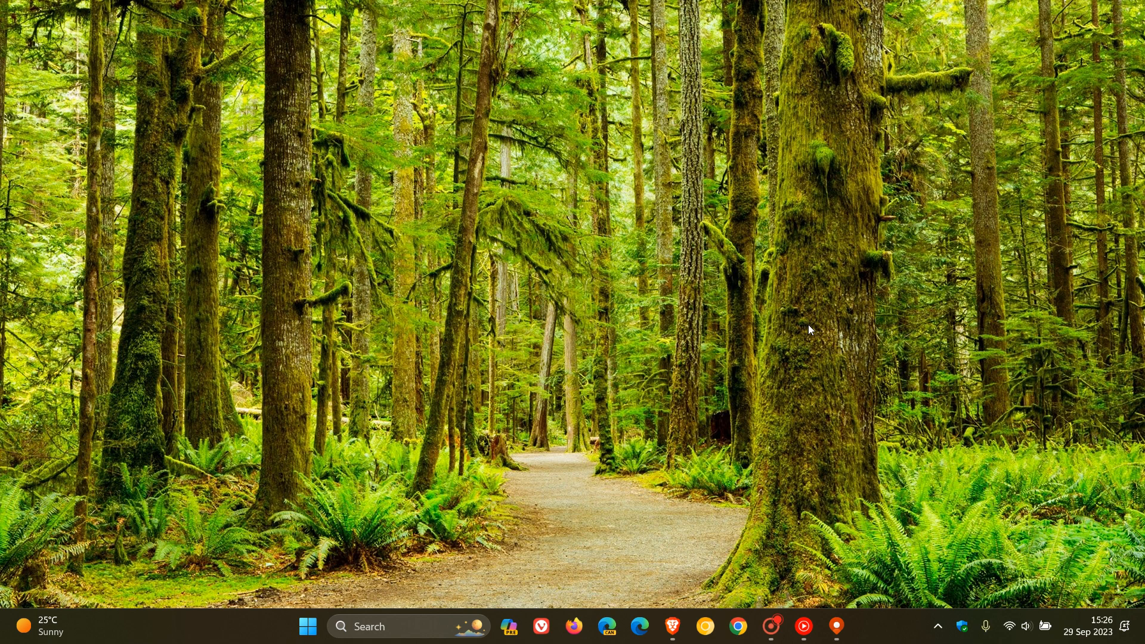
pyautogui.moveTo(897, 336)
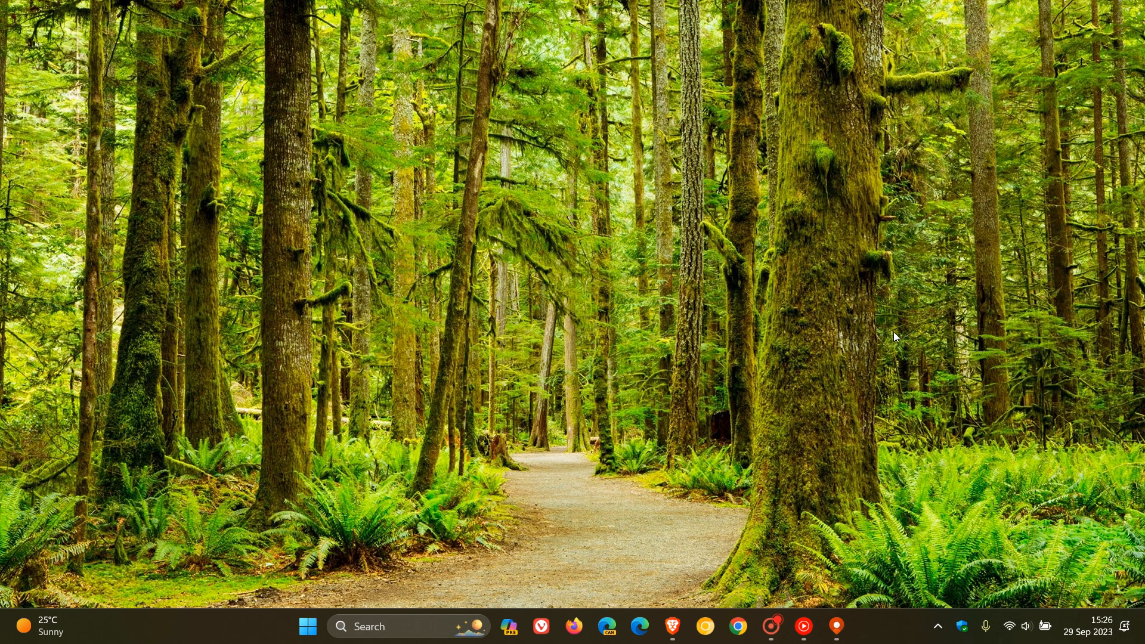
# - Launch Maps, reach its Settings via the See more menu, and choose to manage offline maps
pyautogui.click(836, 626)
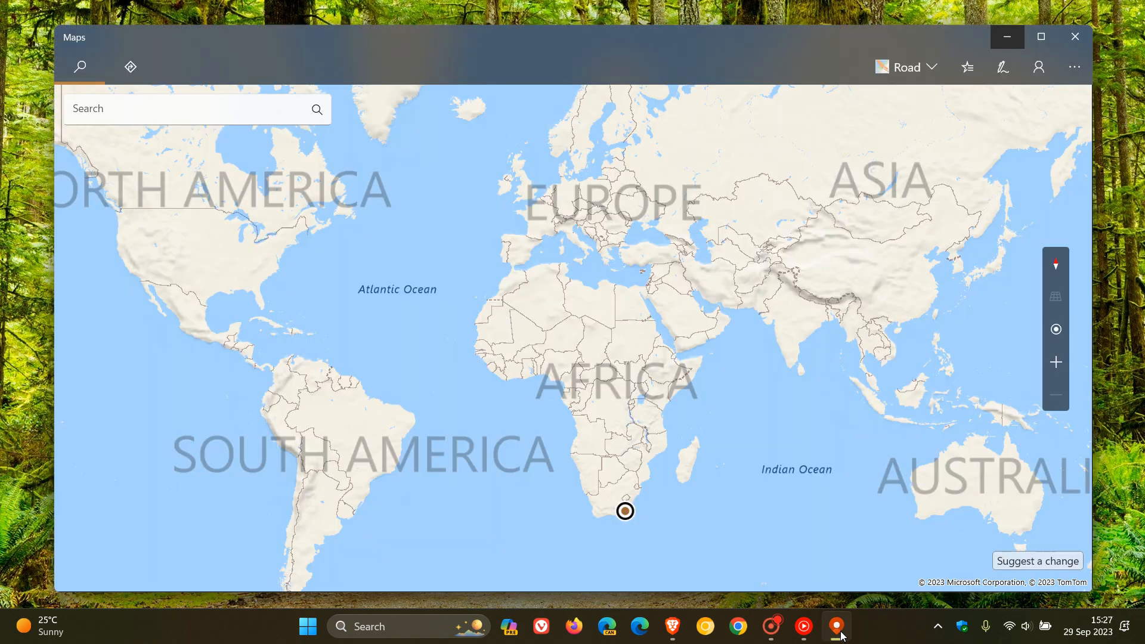
pyautogui.moveTo(769, 287)
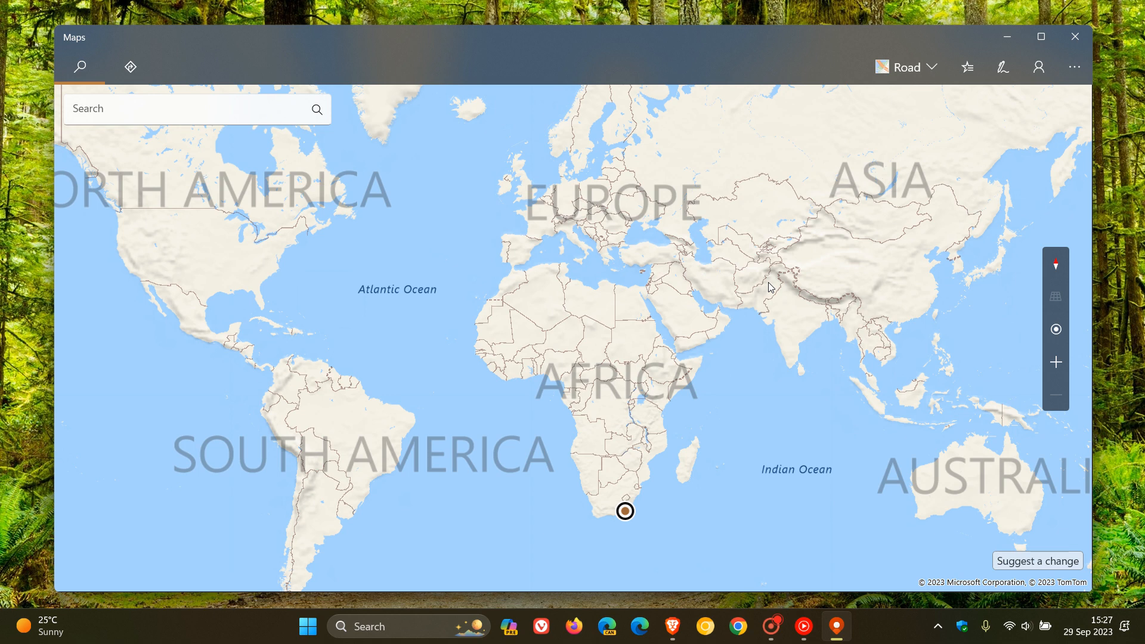
pyautogui.moveTo(882, 300)
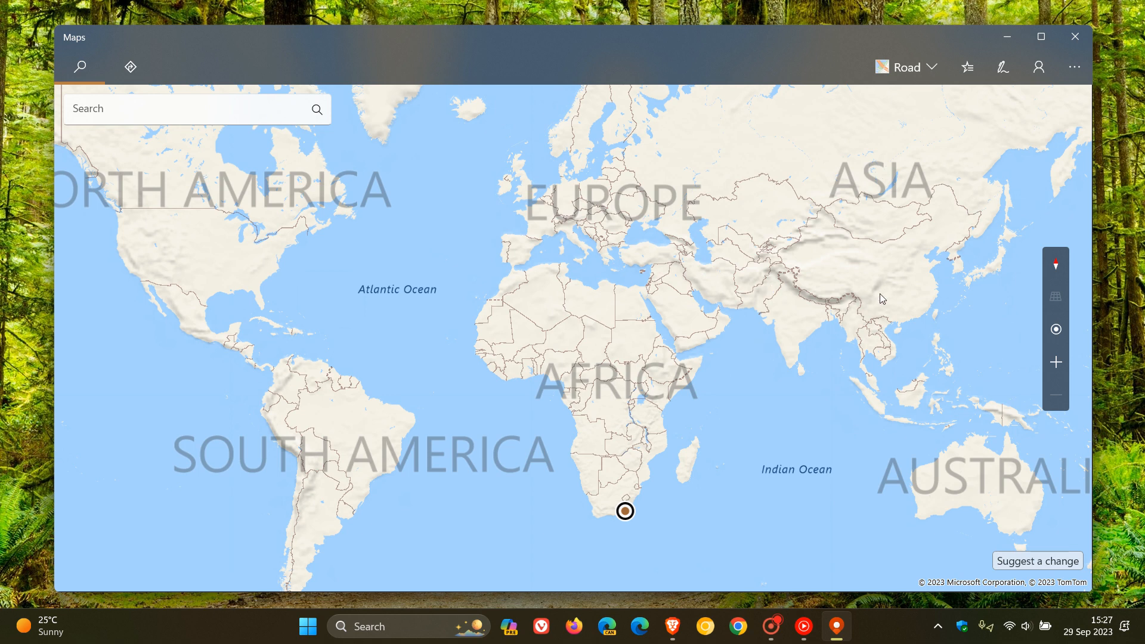
pyautogui.moveTo(849, 299)
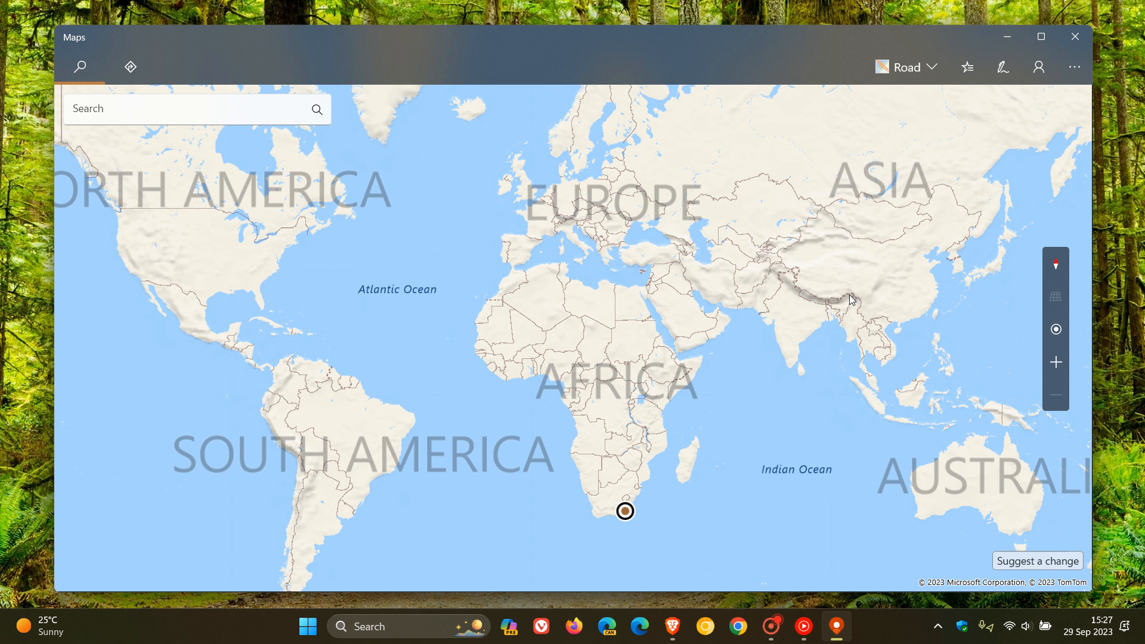
pyautogui.moveTo(759, 246)
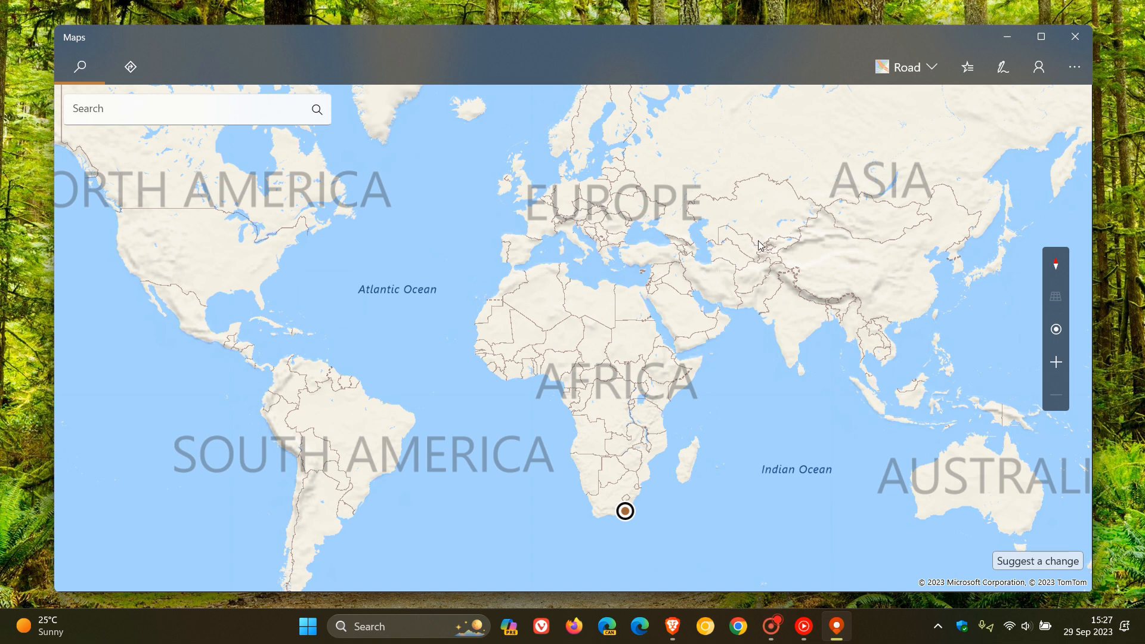
pyautogui.moveTo(826, 308)
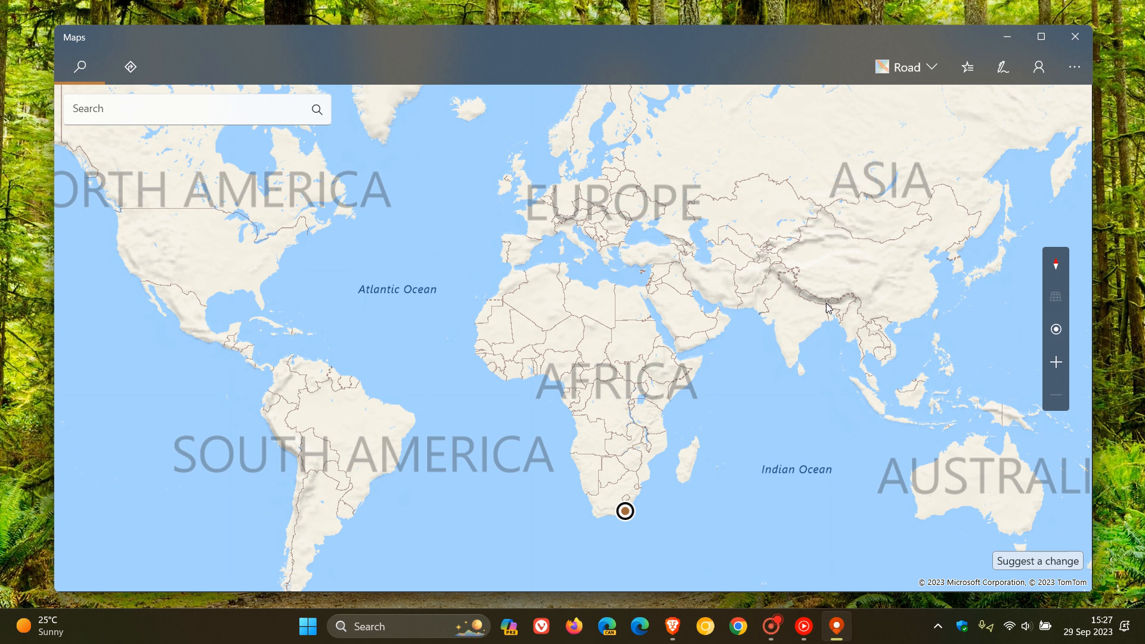
pyautogui.moveTo(830, 298)
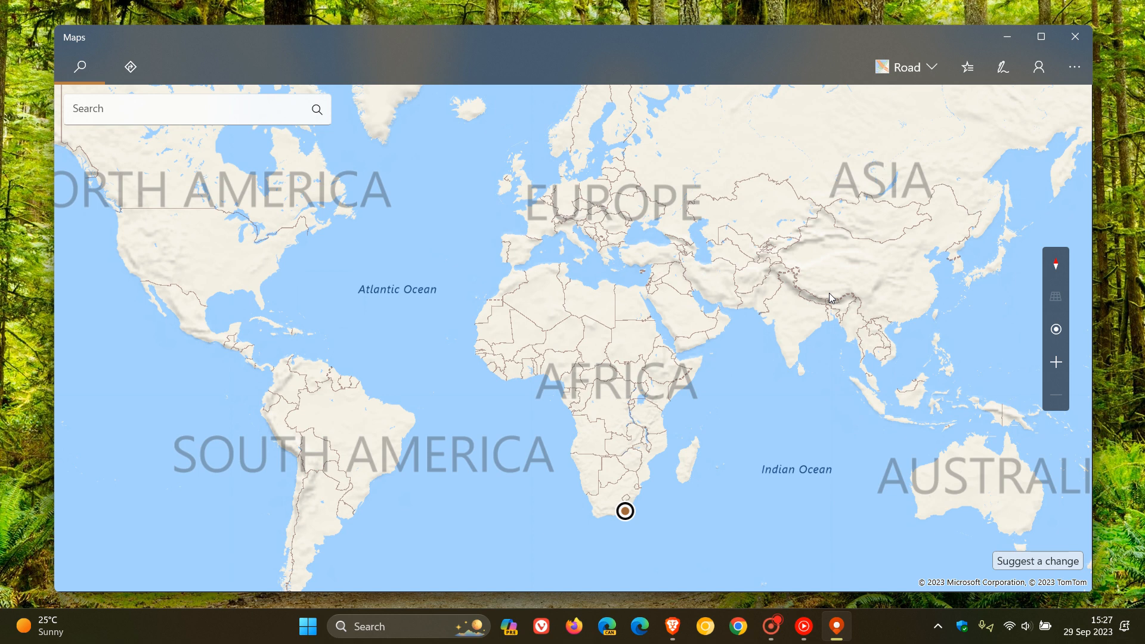
pyautogui.moveTo(783, 315)
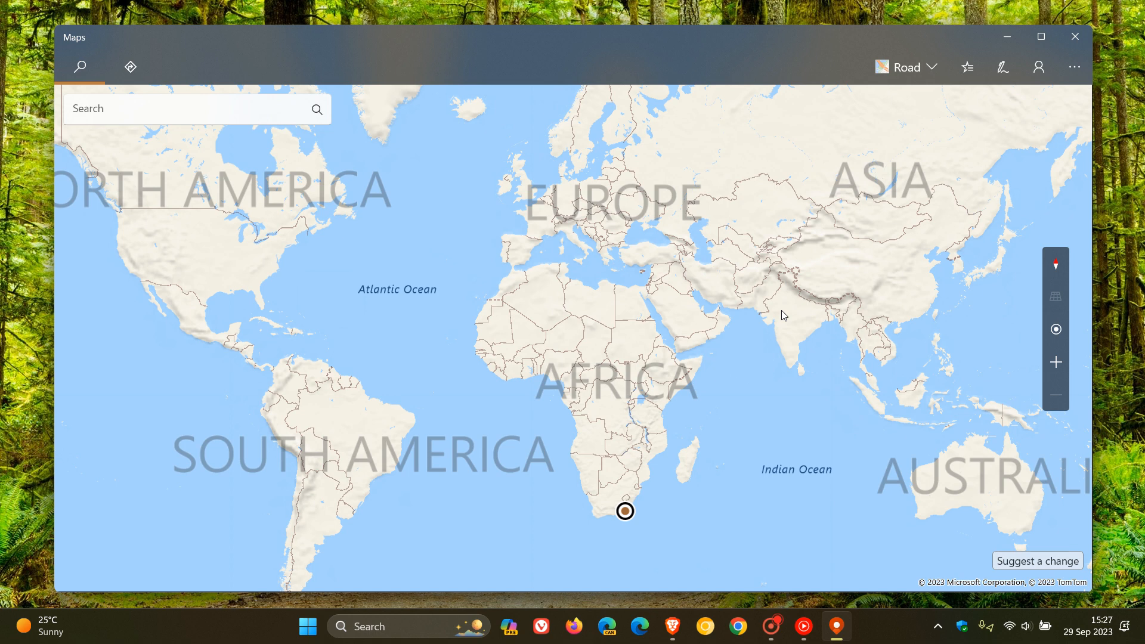
pyautogui.moveTo(468, 110)
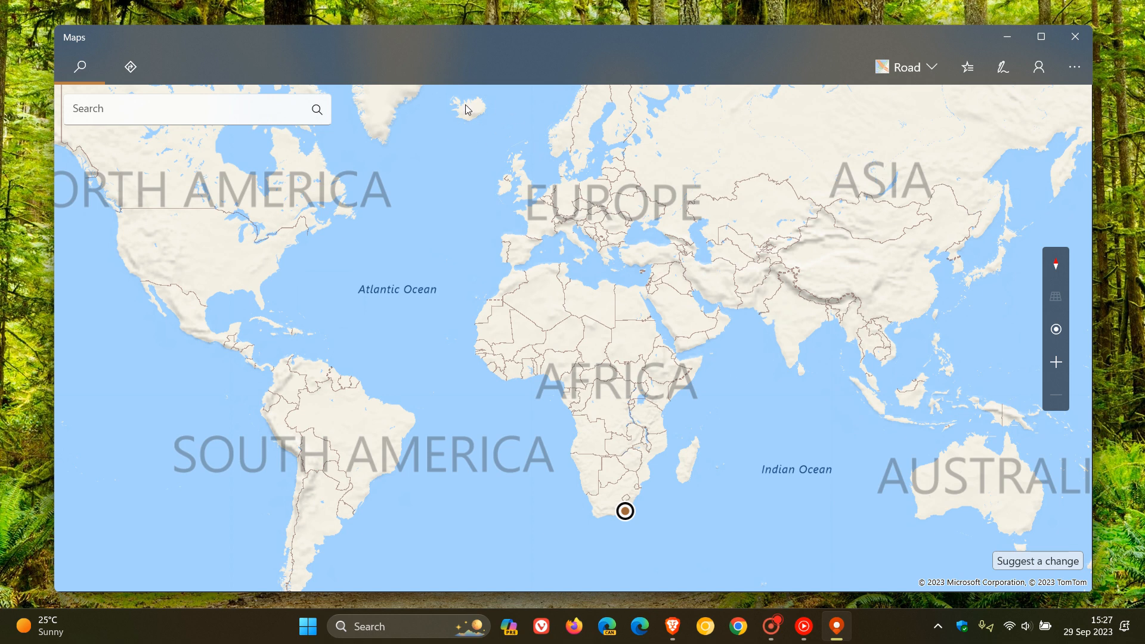
pyautogui.moveTo(430, 110)
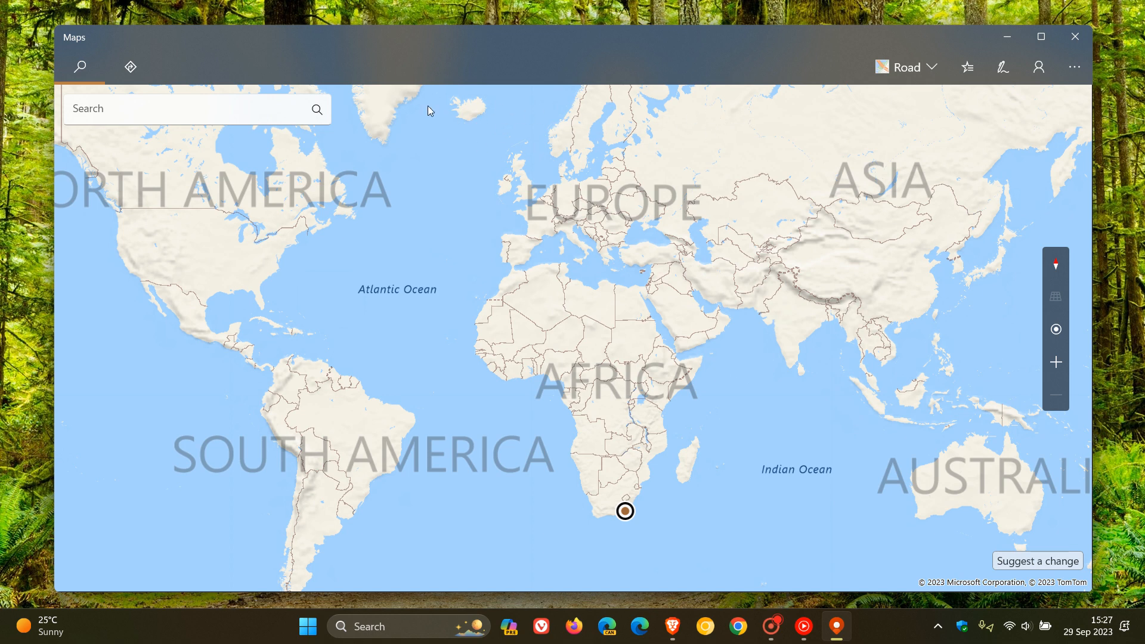
pyautogui.moveTo(741, 136)
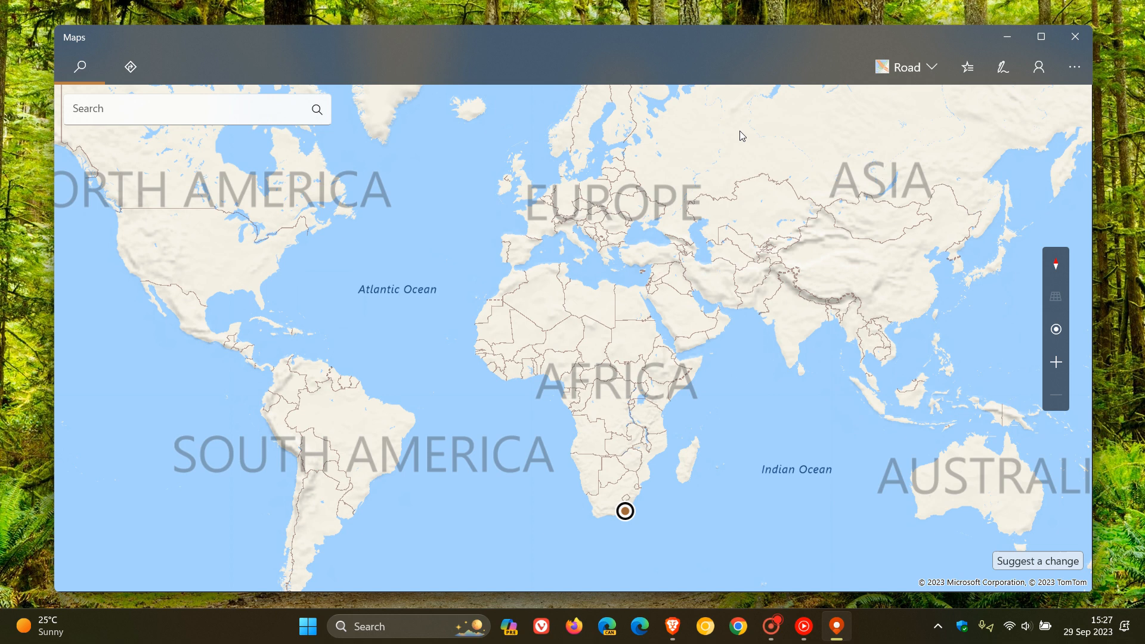
pyautogui.moveTo(663, 197)
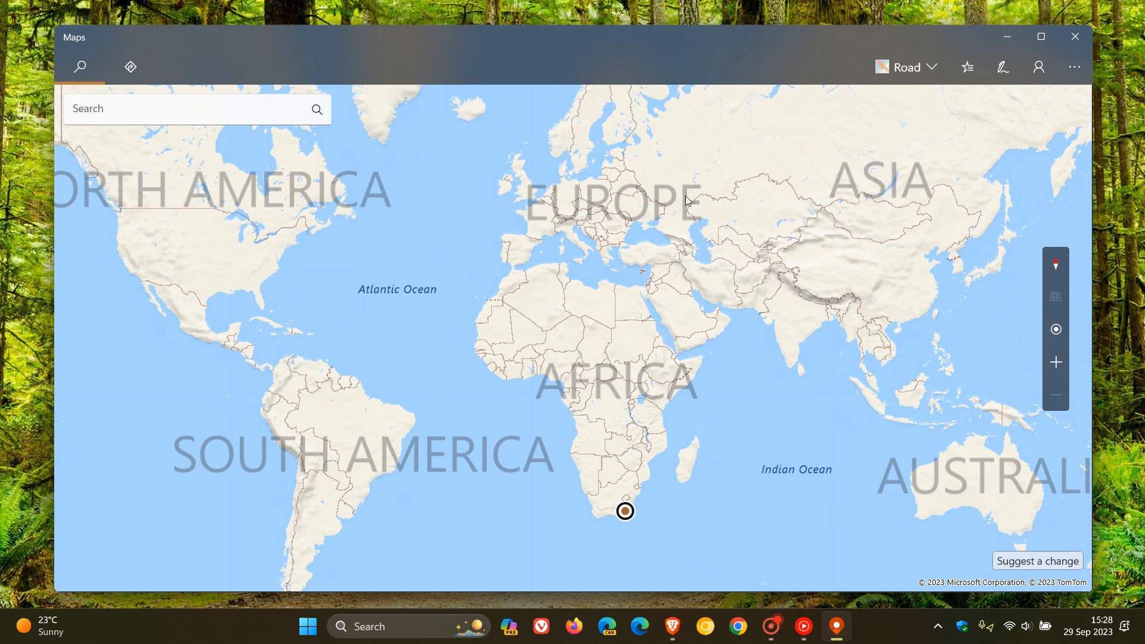
pyautogui.moveTo(1073, 68)
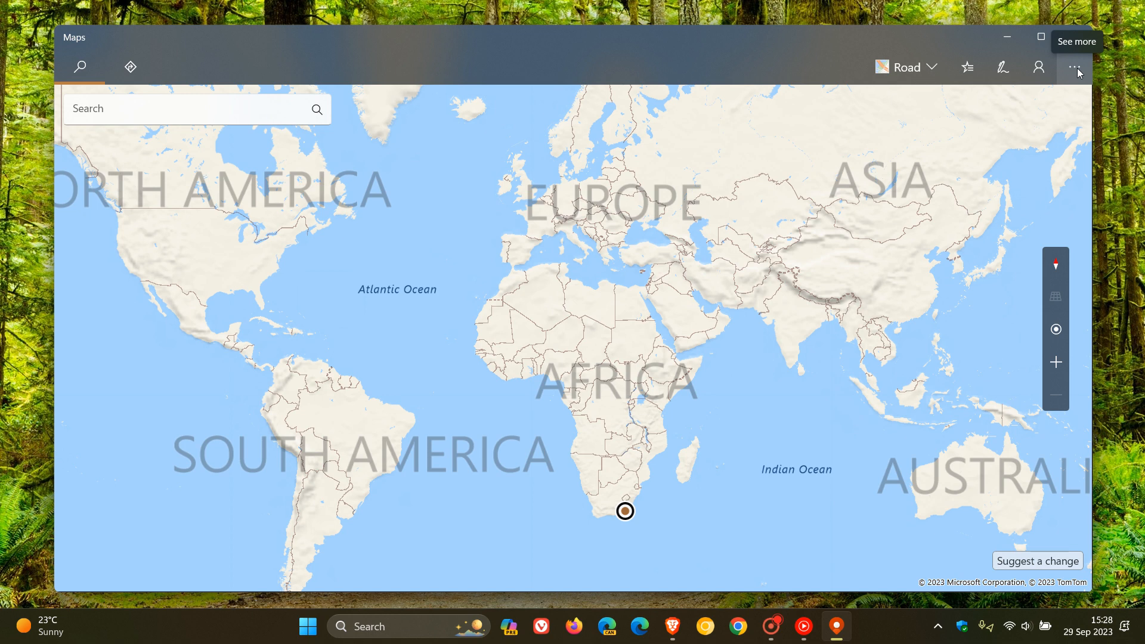
pyautogui.click(1074, 68)
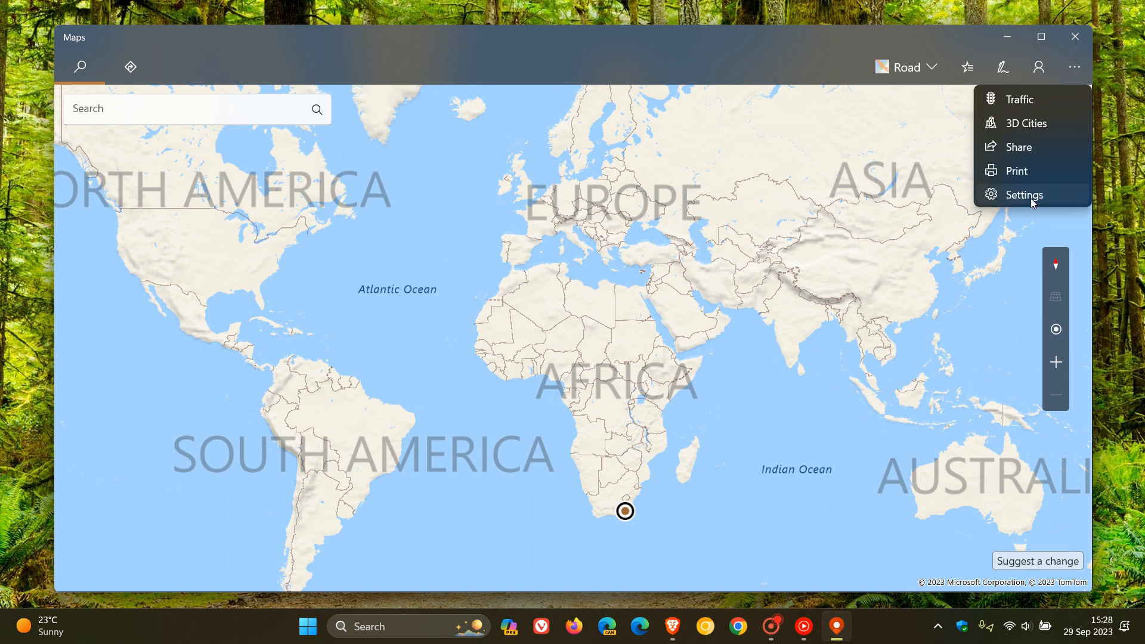
pyautogui.click(1023, 194)
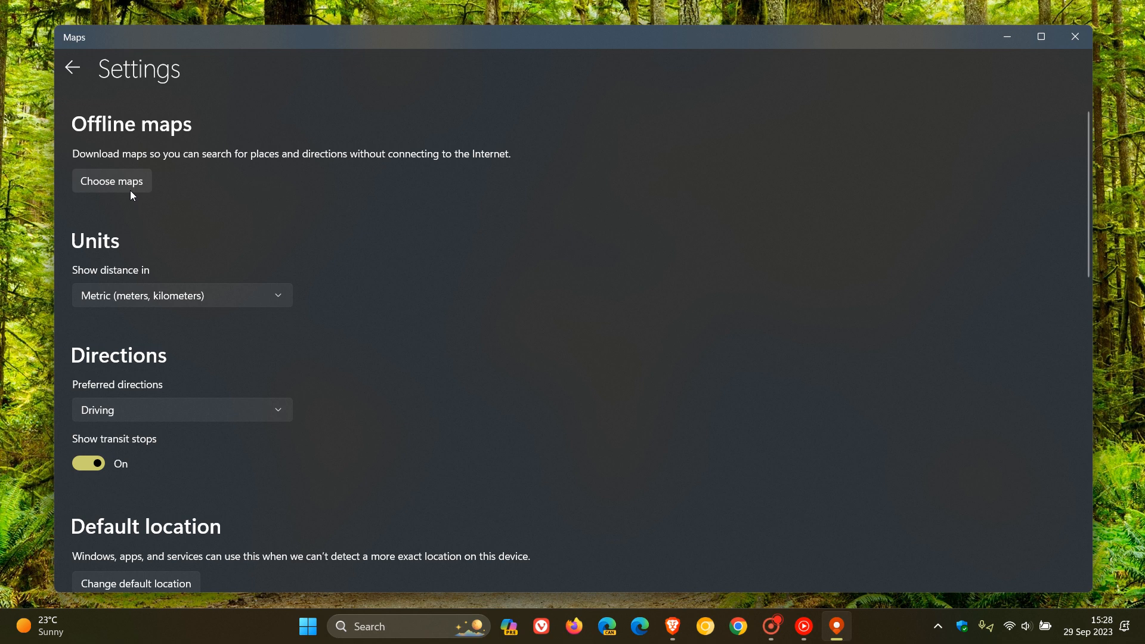
pyautogui.click(111, 180)
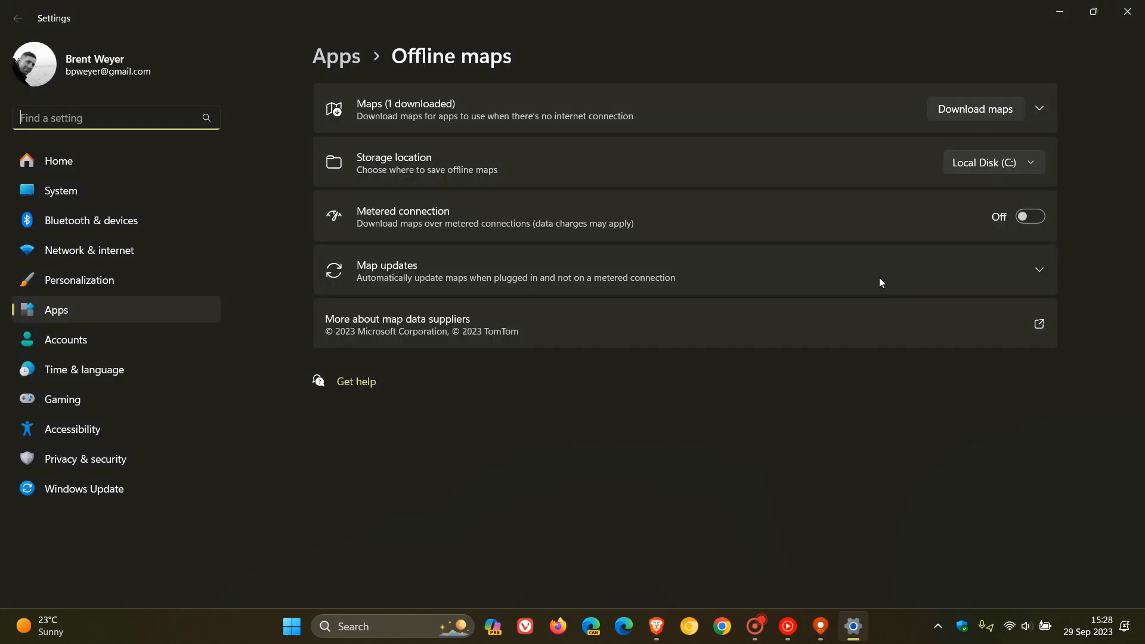
pyautogui.moveTo(802, 448)
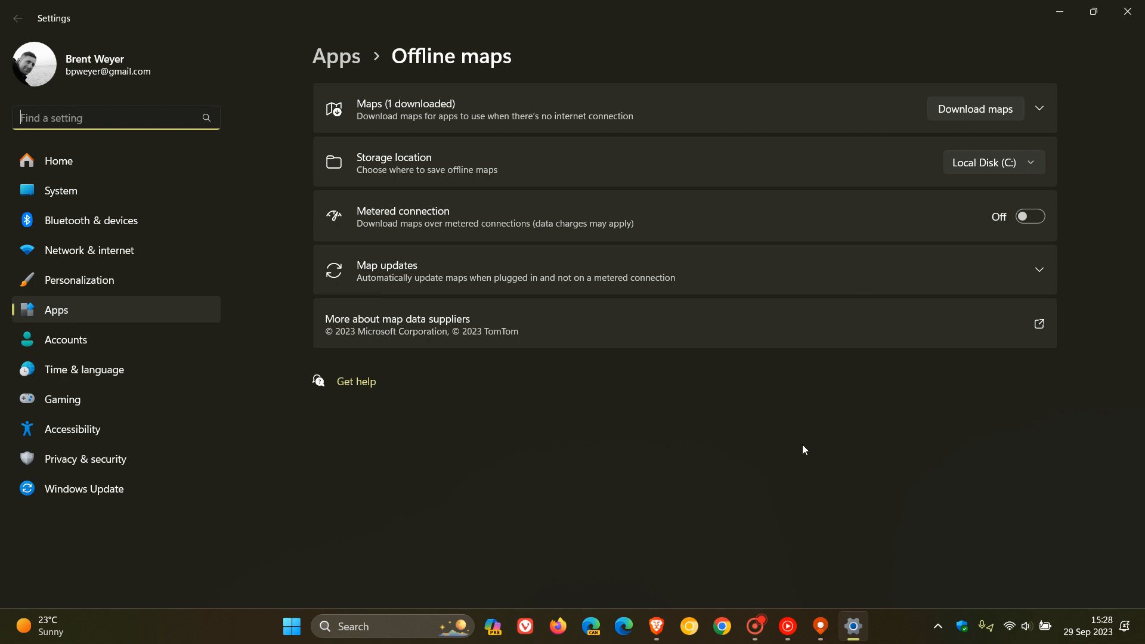
pyautogui.moveTo(832, 455)
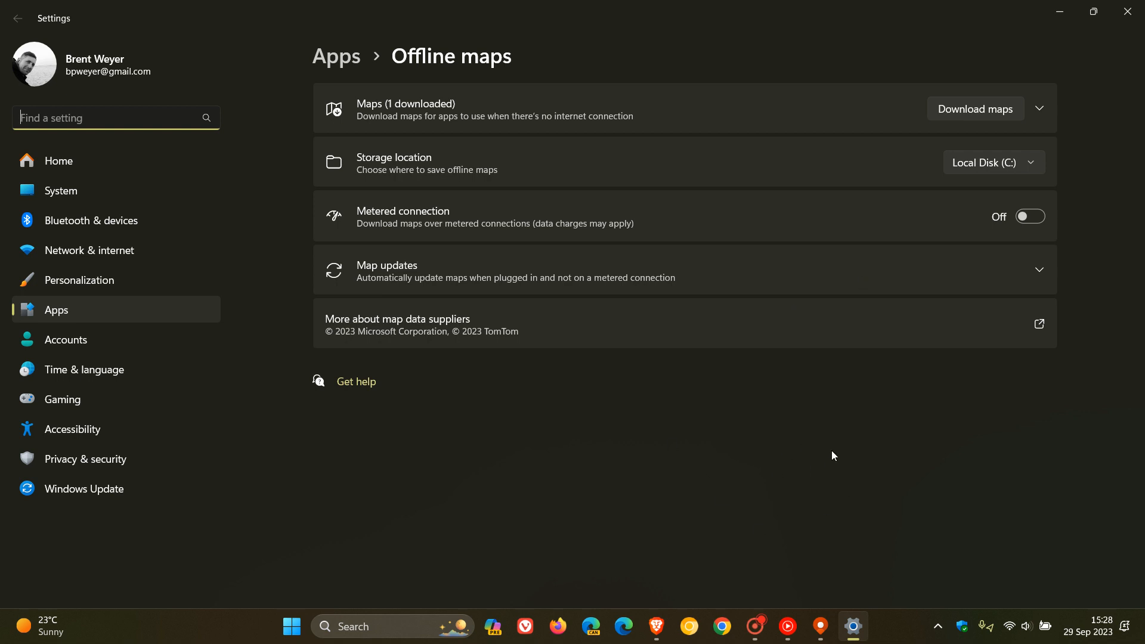
# - Expand the Maps (1 downloaded) row to reveal South Africa (379 MB)
pyautogui.click(1038, 108)
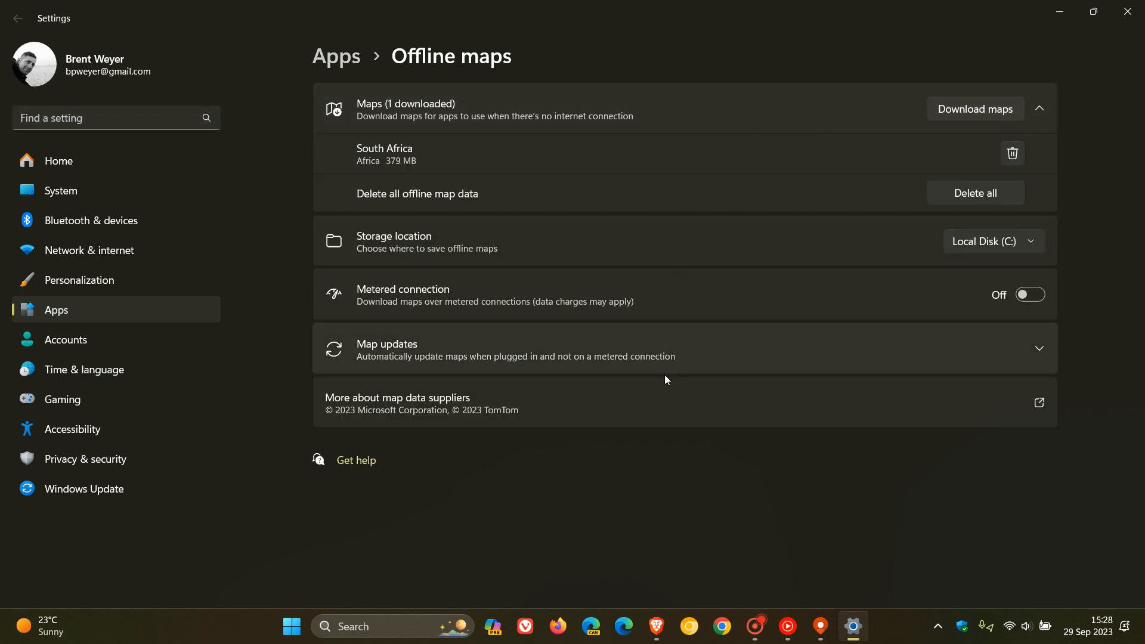
pyautogui.moveTo(704, 361)
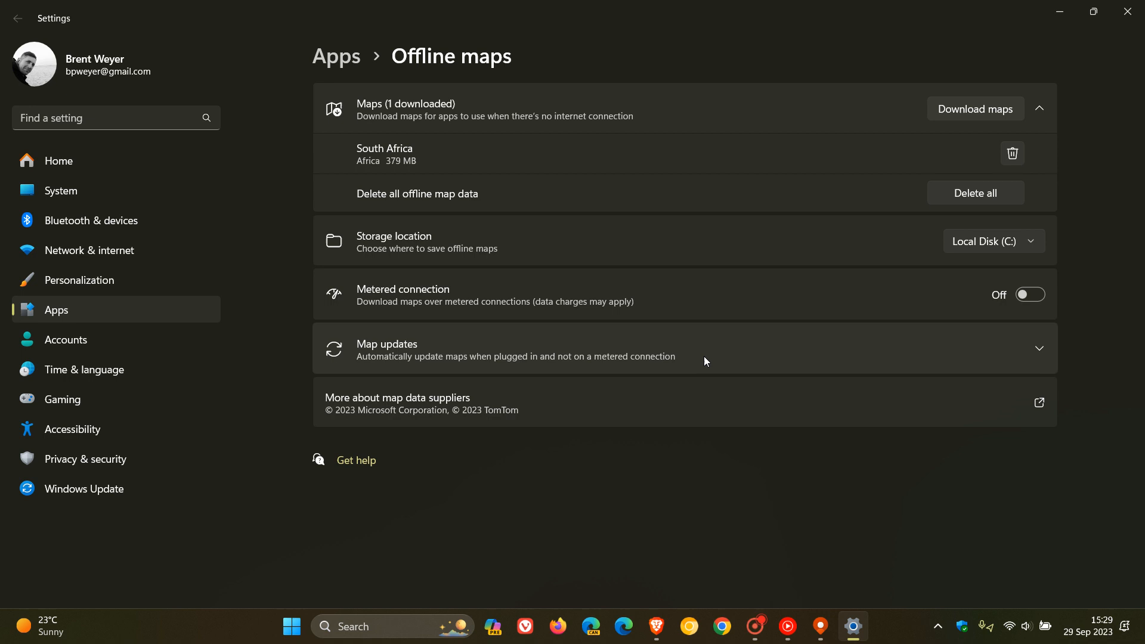
pyautogui.moveTo(517, 154)
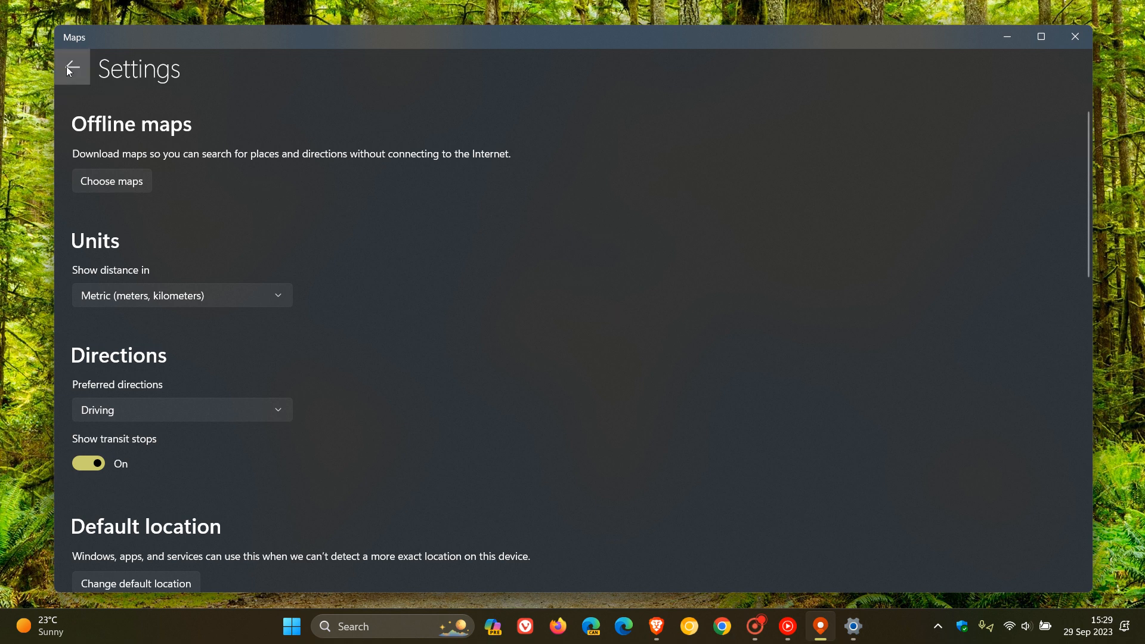
# - Return from Maps Settings to the world map with the search box focused
pyautogui.click(72, 66)
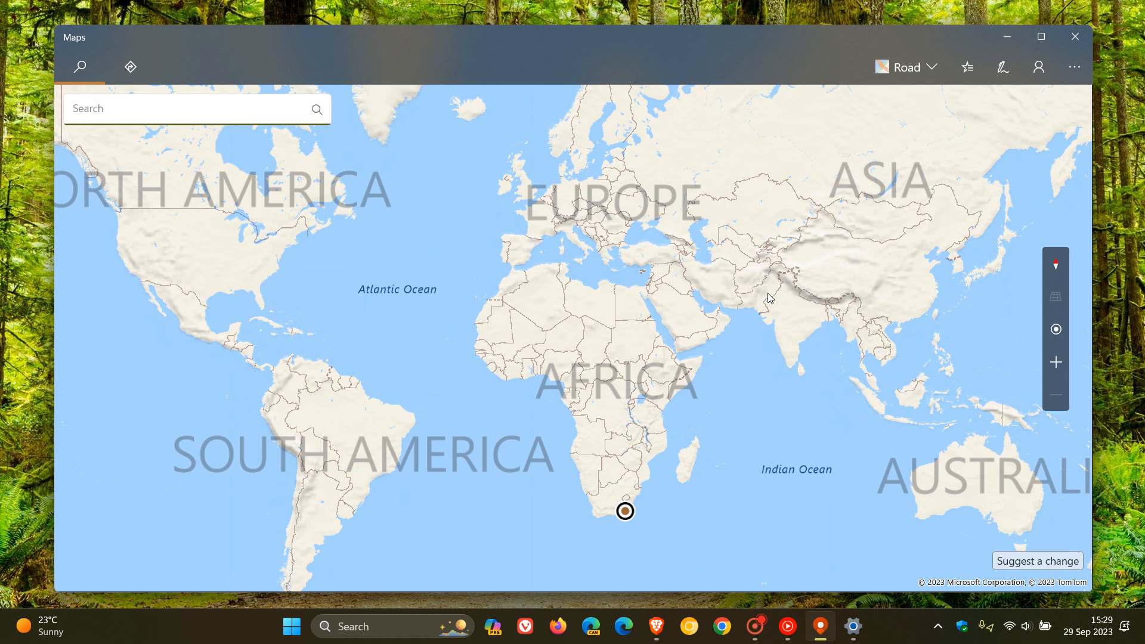
pyautogui.click(182, 108)
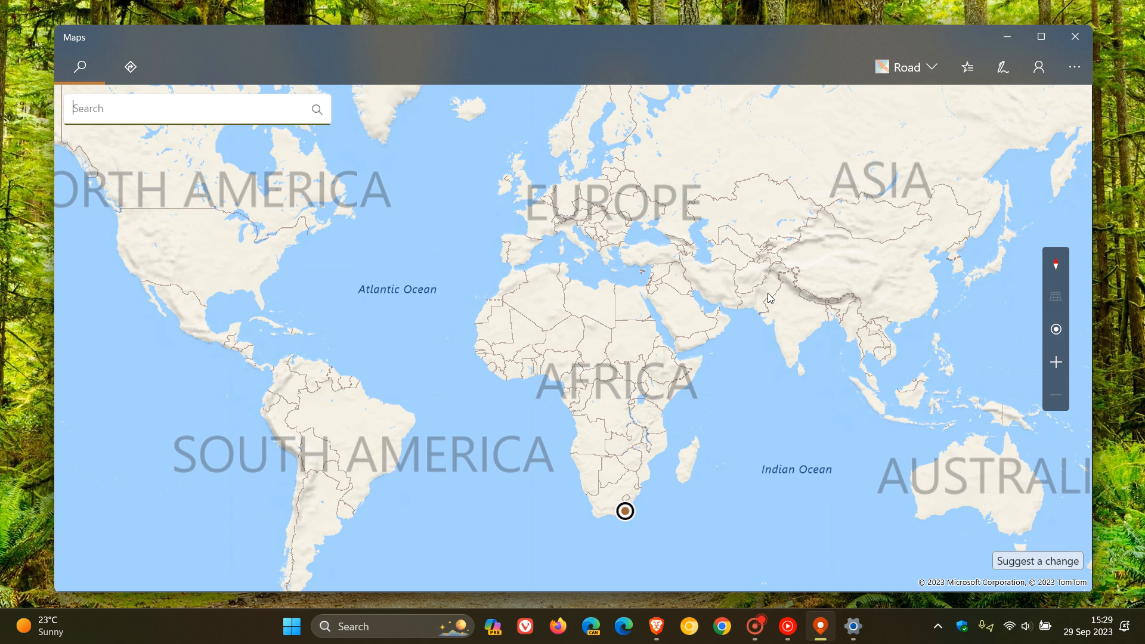
pyautogui.moveTo(859, 283)
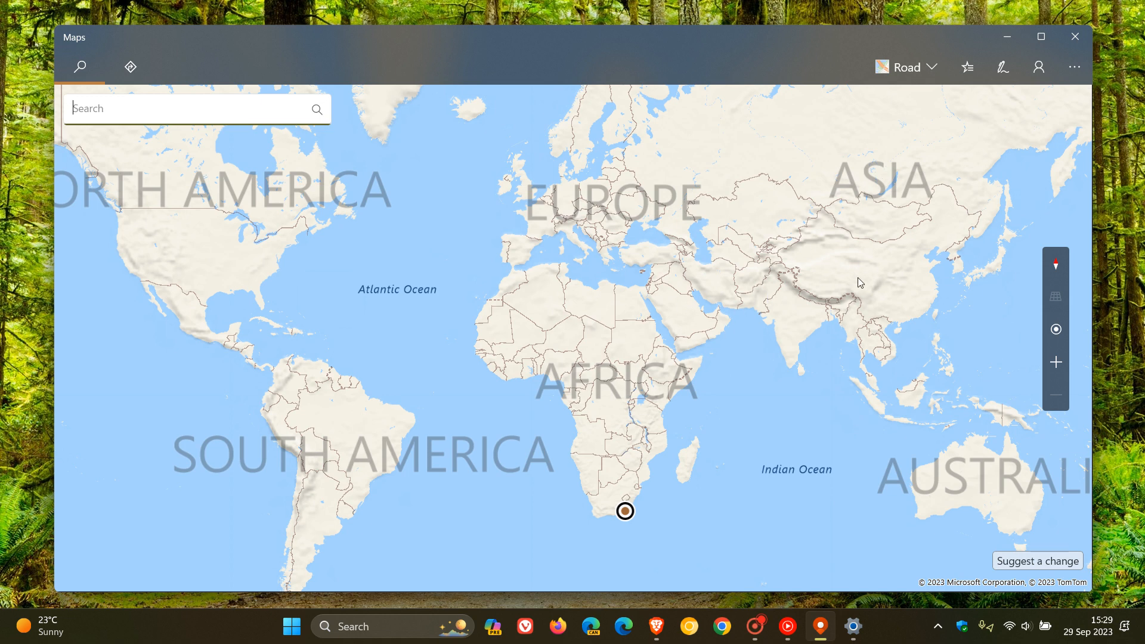